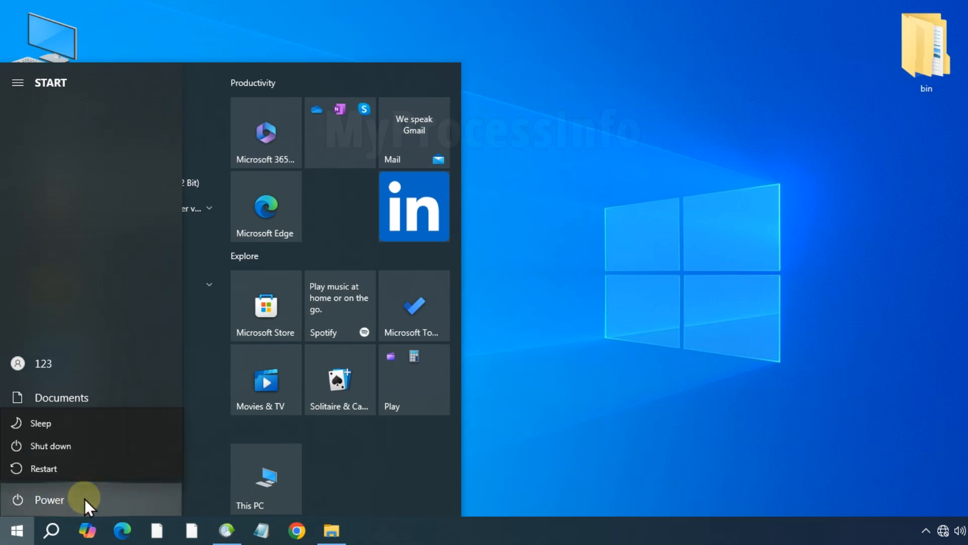
mouse_move(129, 443)
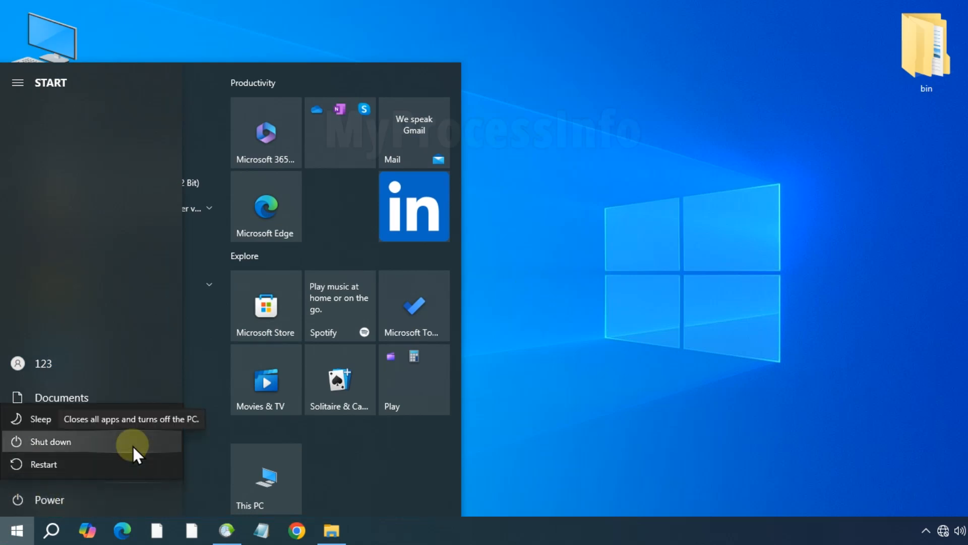
Dismiss the power options and Start menu, leaving the clear desktop showing.
left_click(672, 372)
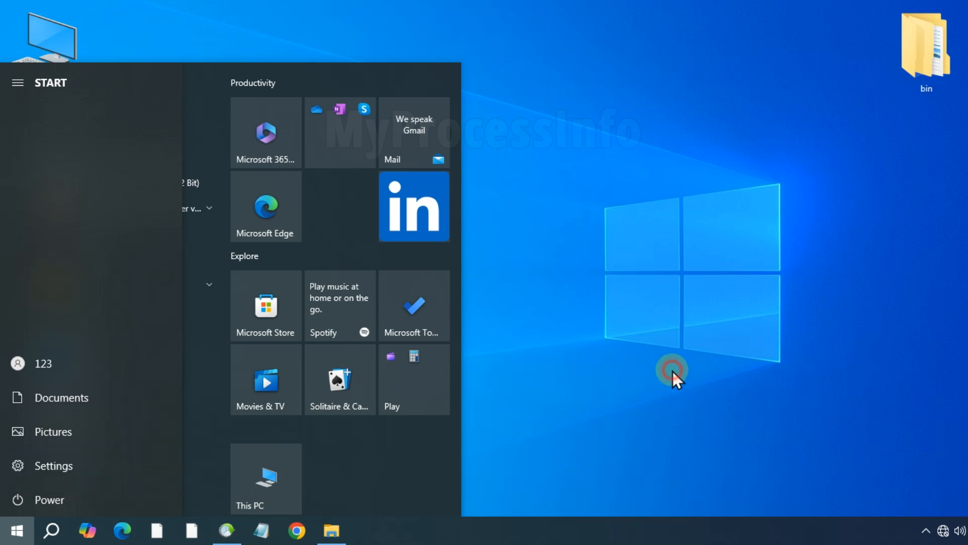
left_click(672, 371)
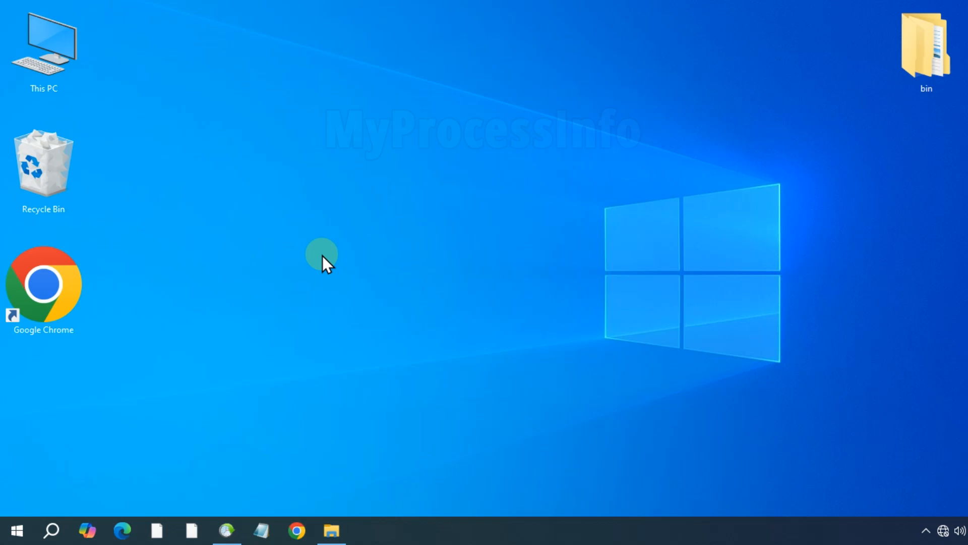
double_click(925, 405)
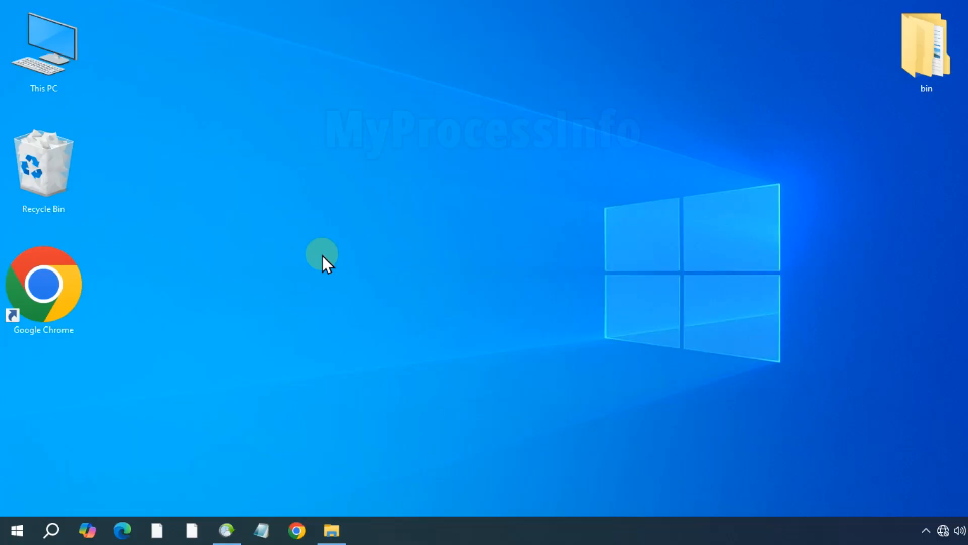
From the empty desktop's menu, choose New > Shortcut to launch the Create Shortcut wizard.
right_click(322, 259)
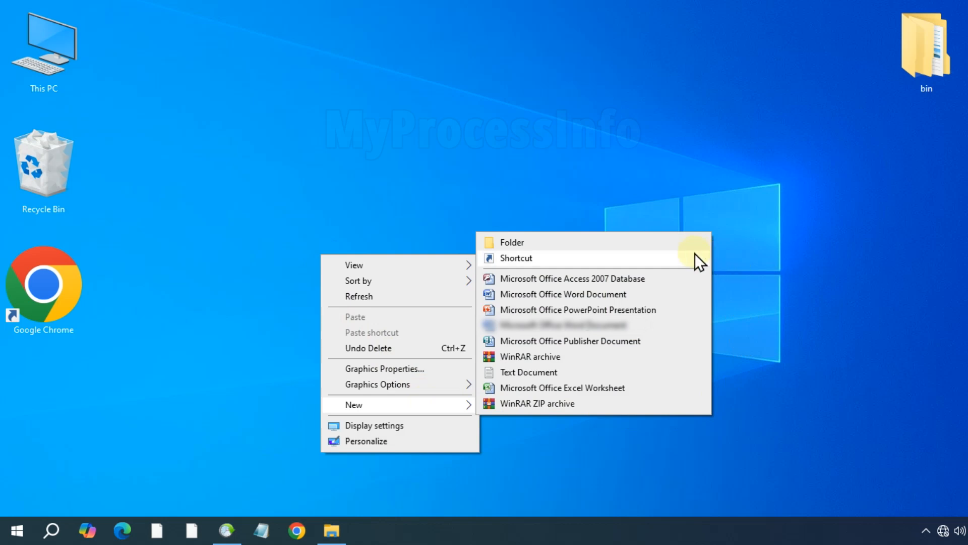
left_click(516, 258)
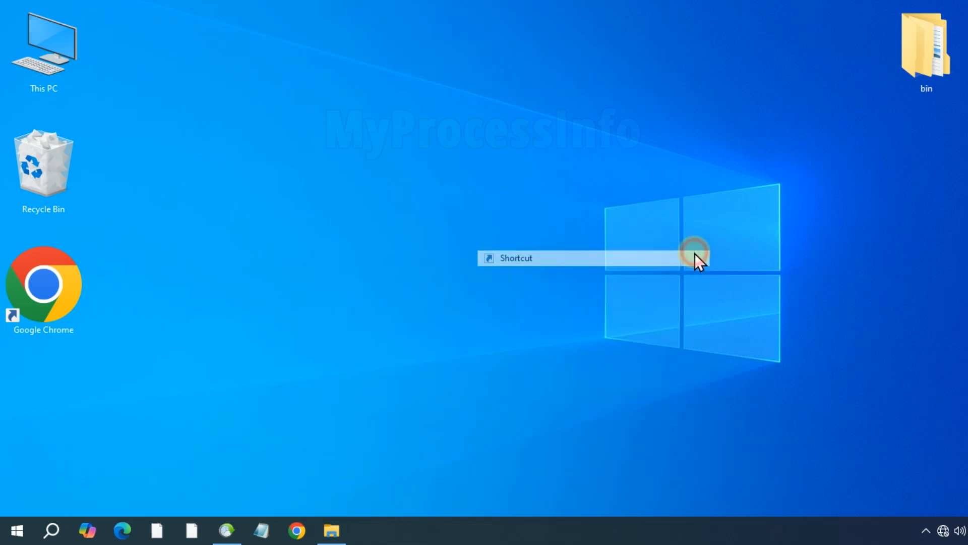
left_click(516, 258)
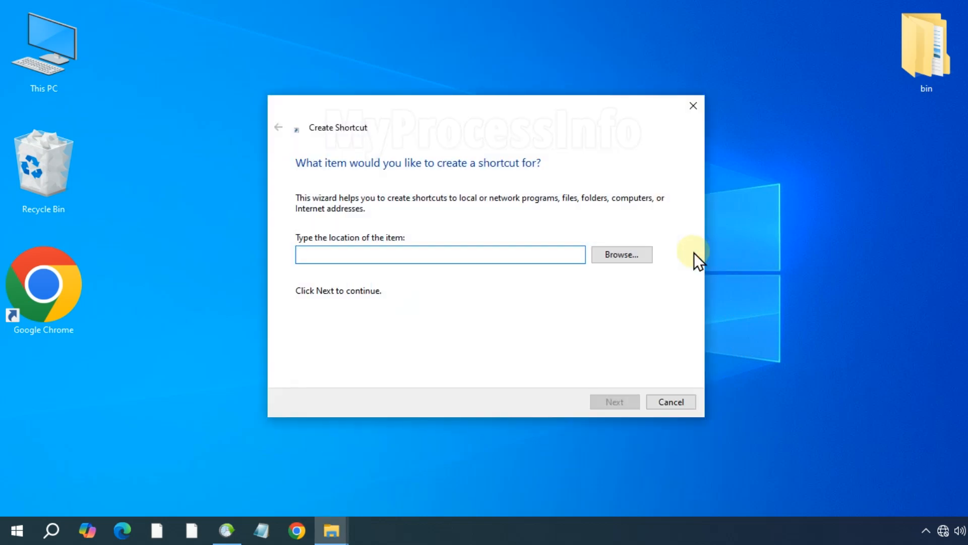
Enter SlideToShutdown.exe as the location, keep the suggested name, and finish the shortcut.
type("s")
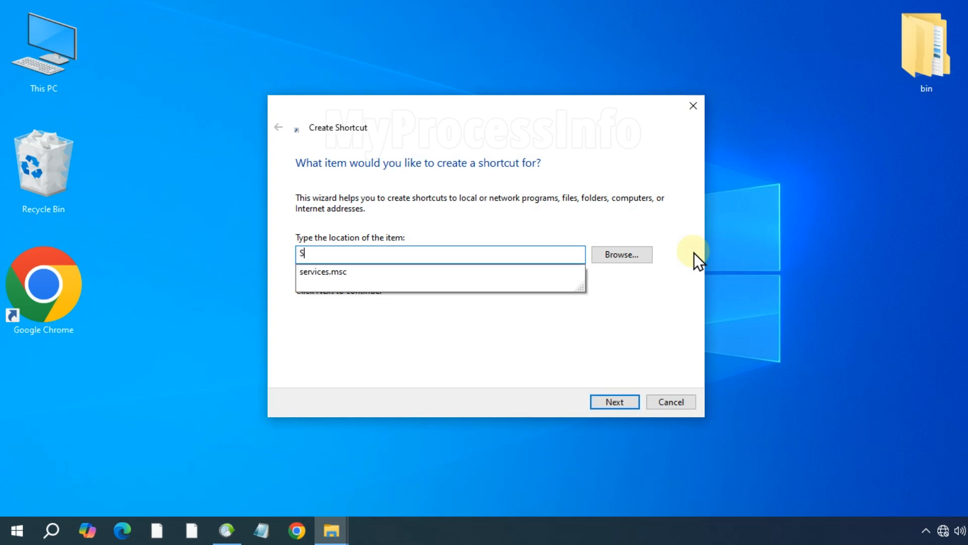
type("lideToS")
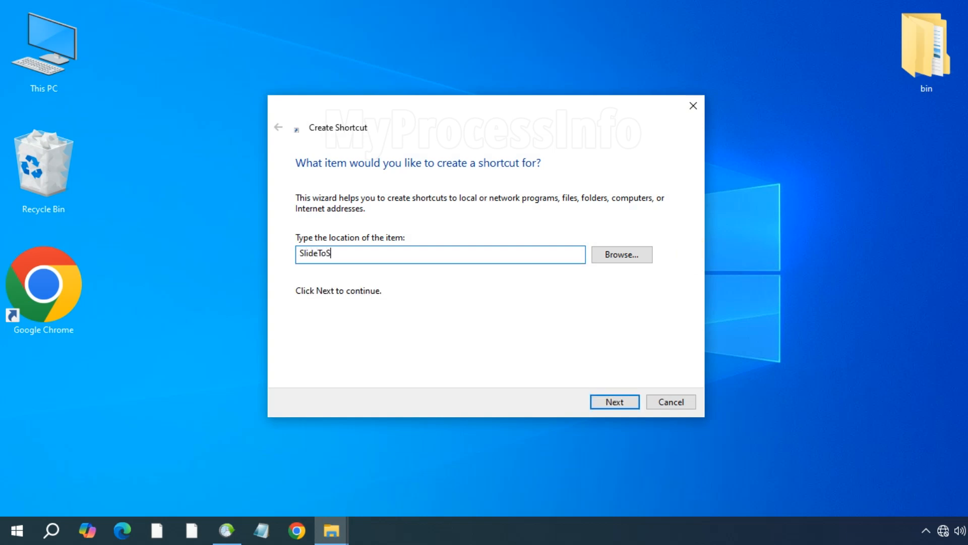
type("hutdown")
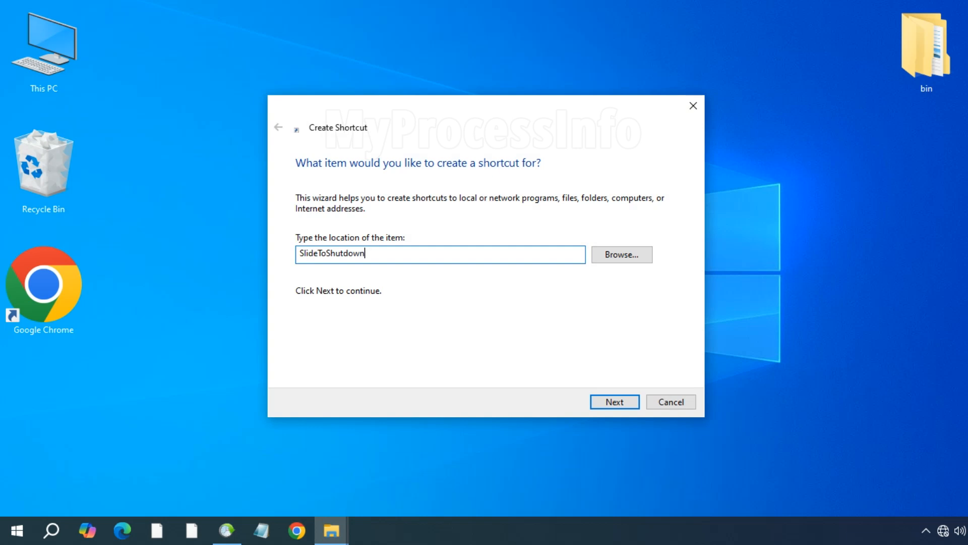
type(".exe")
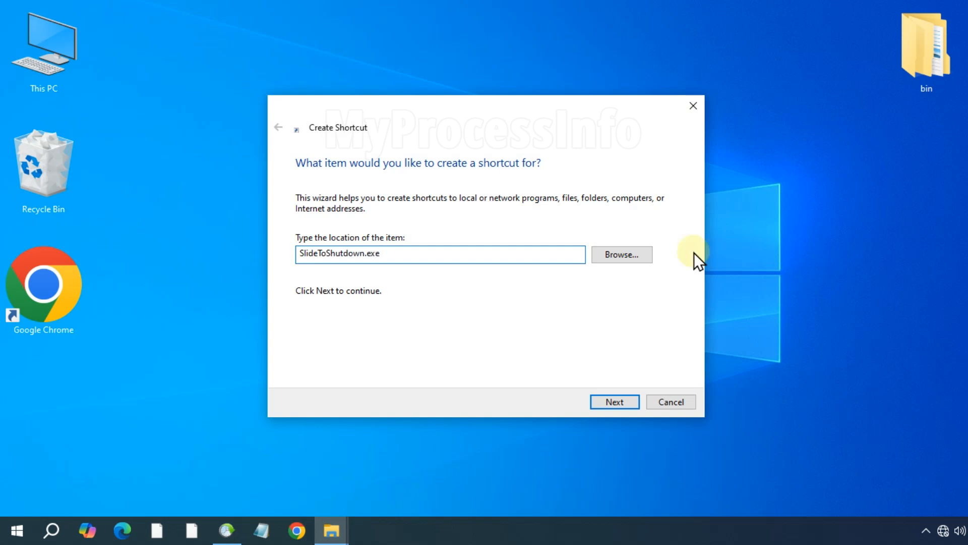
left_click(613, 401)
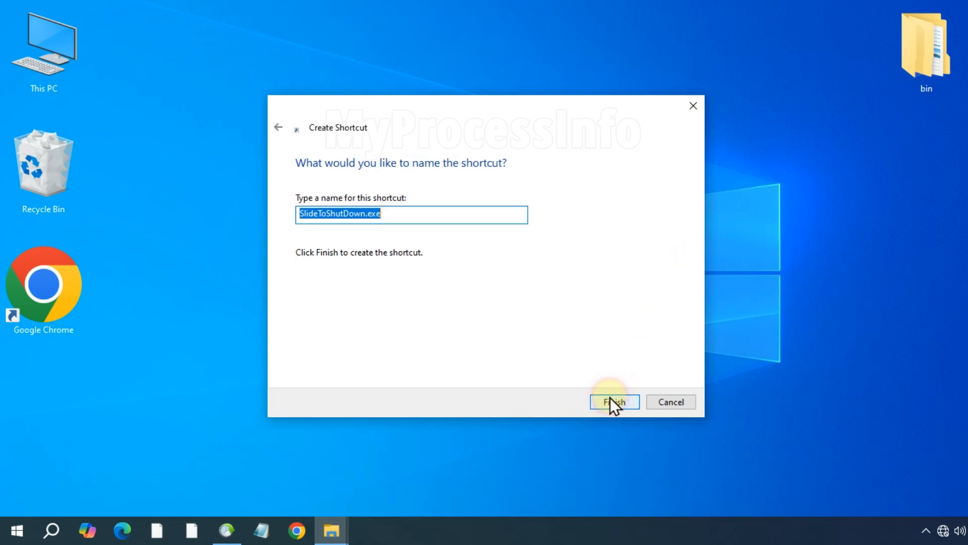
mouse_move(631, 411)
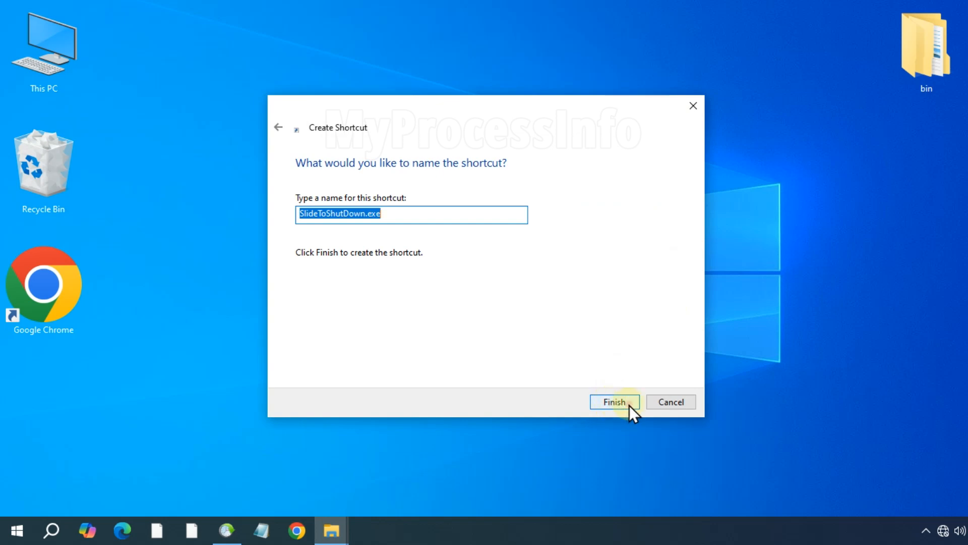
left_click(613, 402)
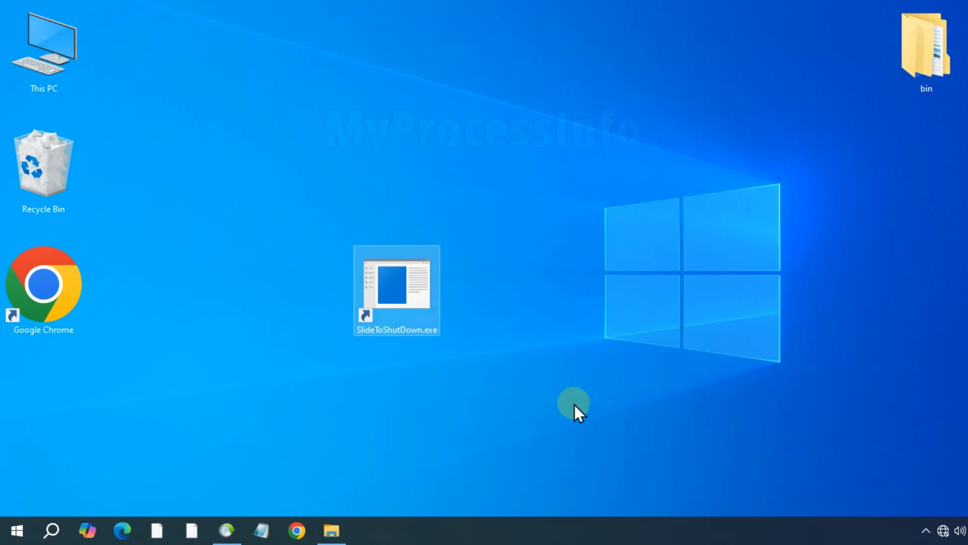
mouse_move(414, 290)
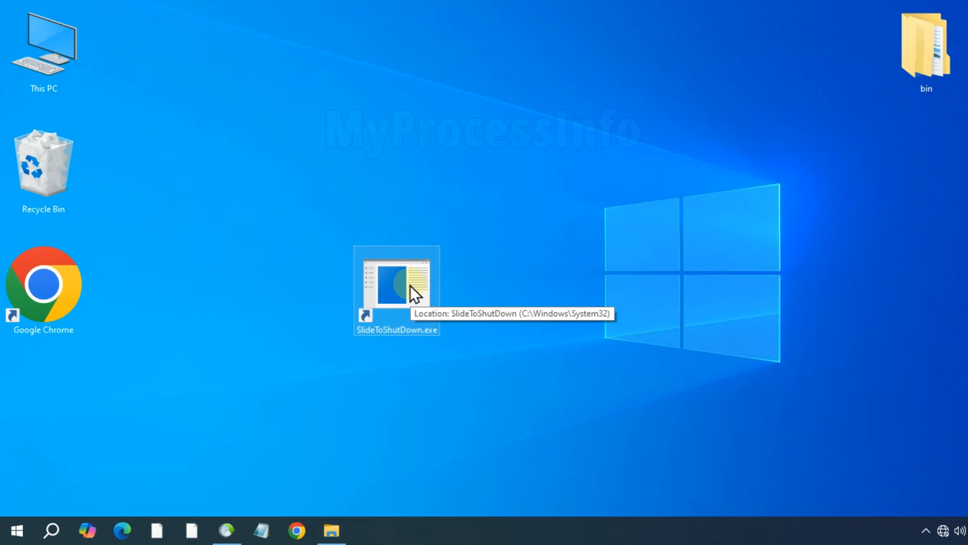
Show the context menu for the new SlideToShutDown.exe desktop shortcut.
right_click(396, 281)
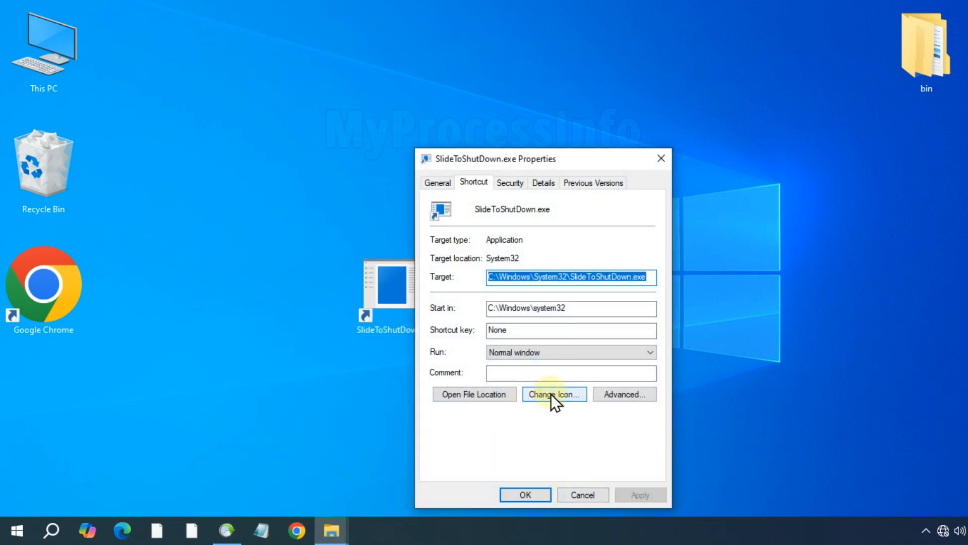
Start Change Icon for the shortcut and acknowledge the no-icons warning, reaching SHELL32's icons.
left_click(553, 394)
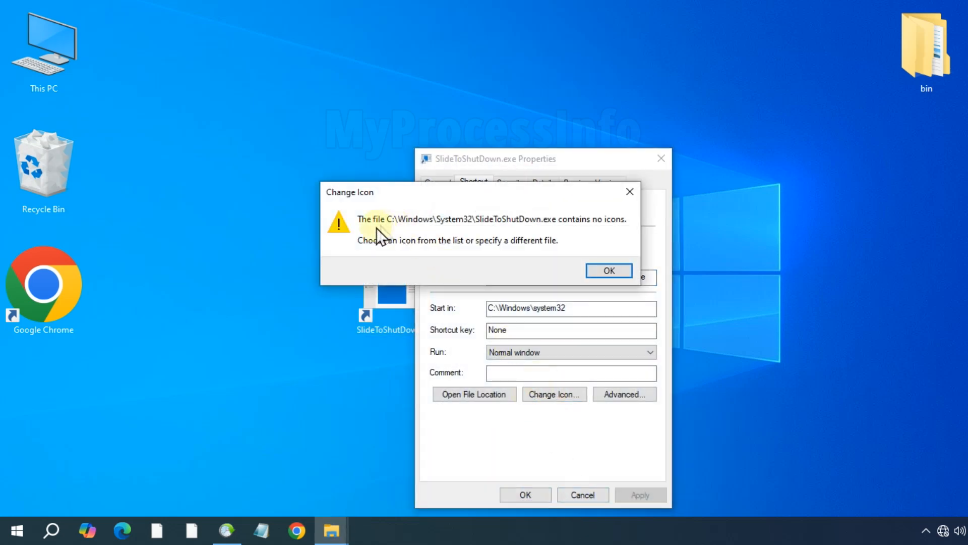
mouse_move(460, 257)
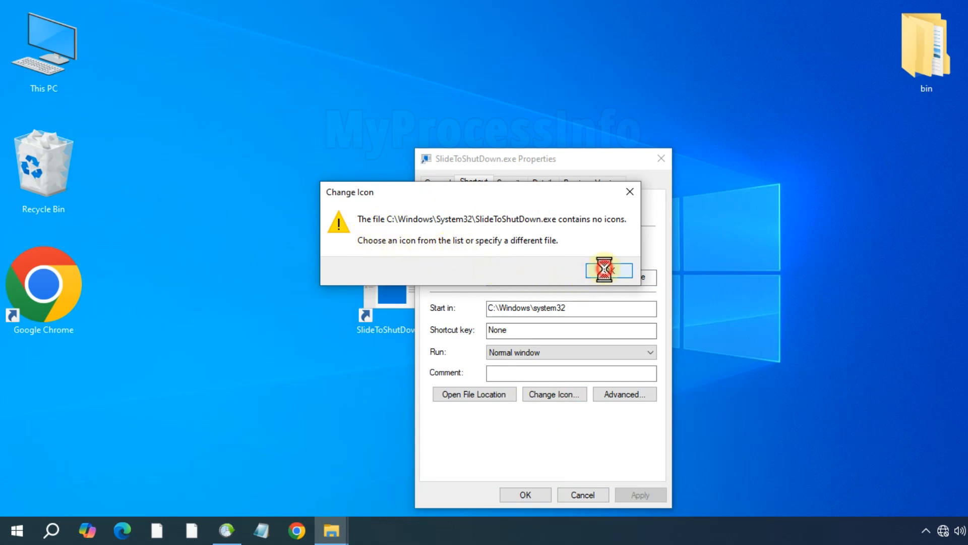
left_click(608, 270)
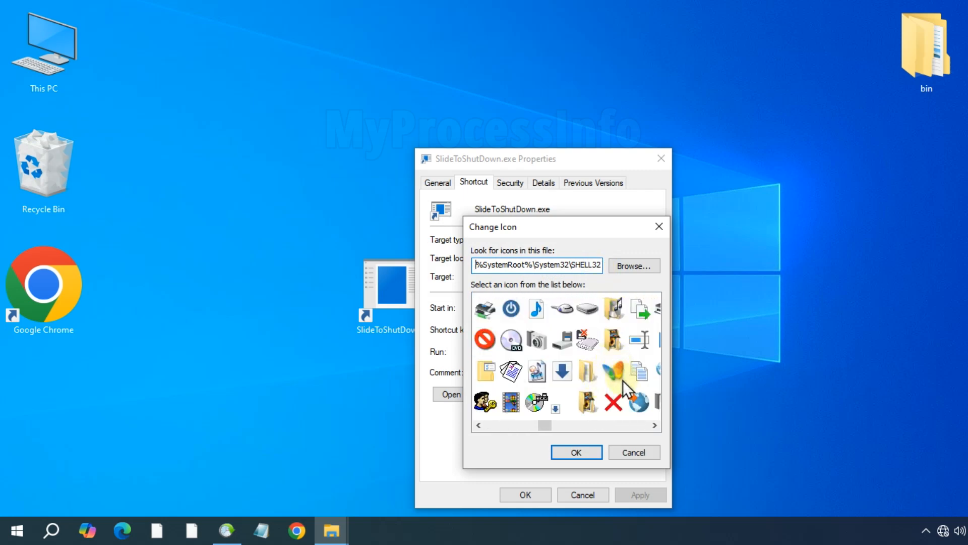
Choose the red power icon from the SHELL32 list for the shortcut.
scroll("right", 3)
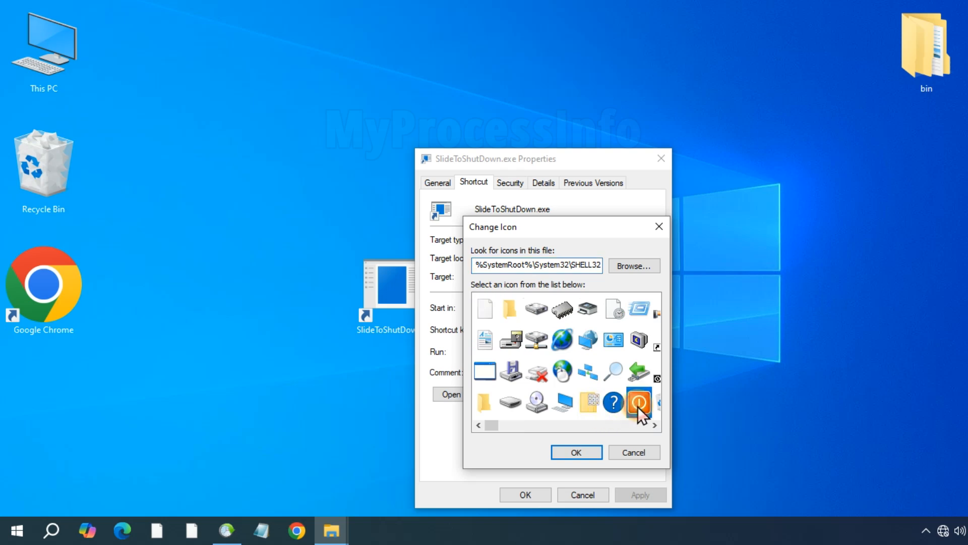
left_click(575, 452)
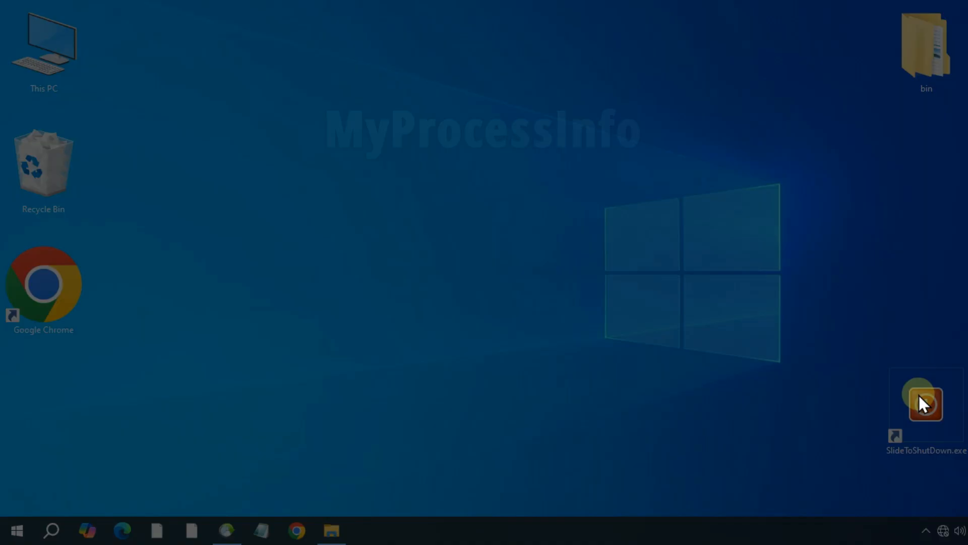
Launch the shortcut, slide the shutdown screen away to cancel, then launch it again.
double_click(927, 404)
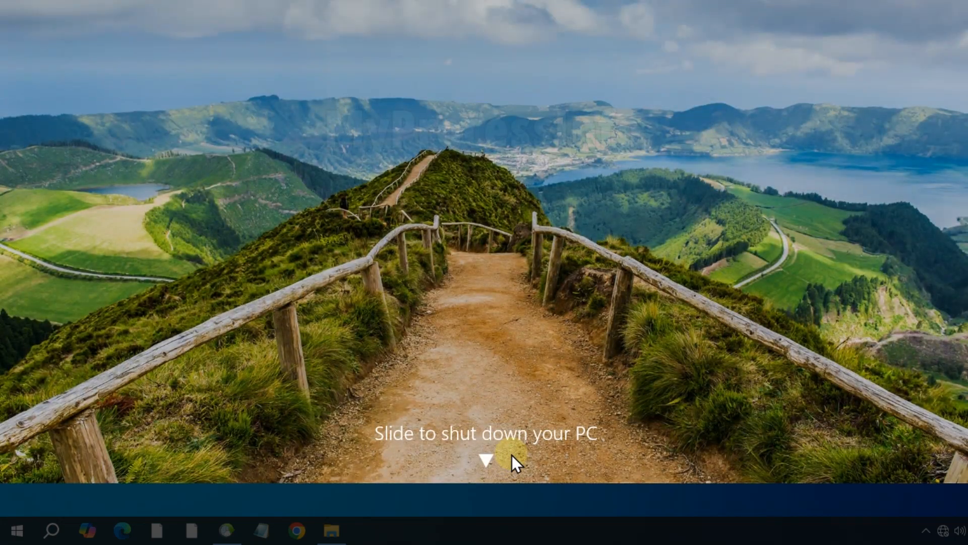
left_click_drag(483, 460, 593, 12)
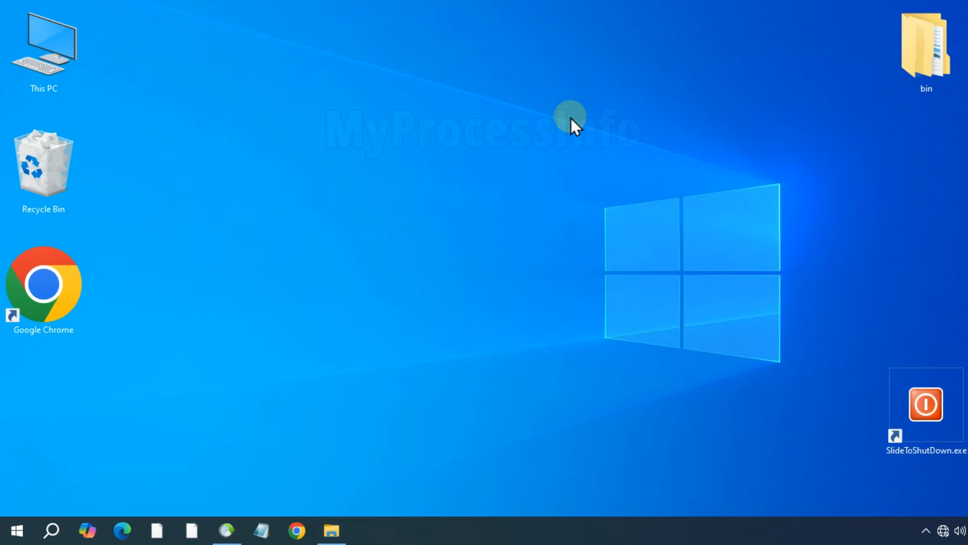
double_click(926, 404)
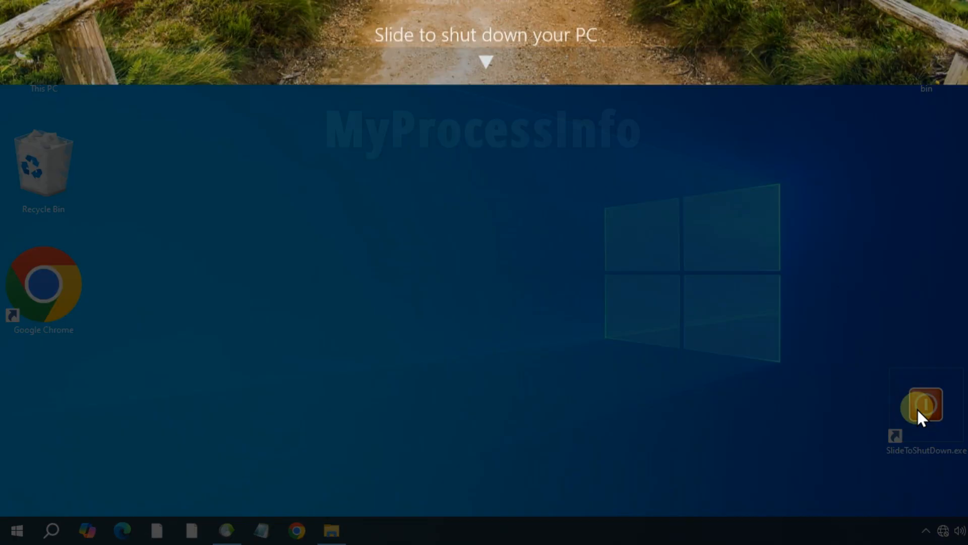